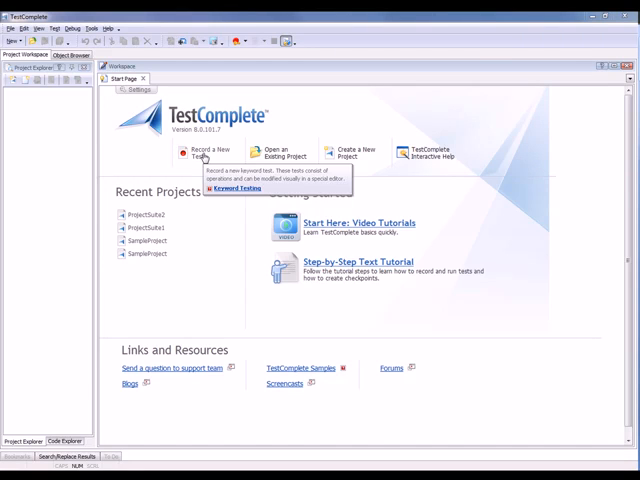
Start recording a new keyword test in a new project named ORdersDemoProject.
click(205, 152)
text(OrdersDemoProject)
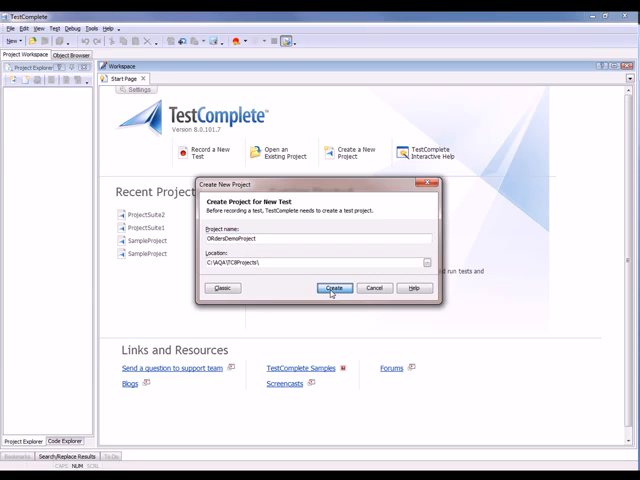
click(335, 288)
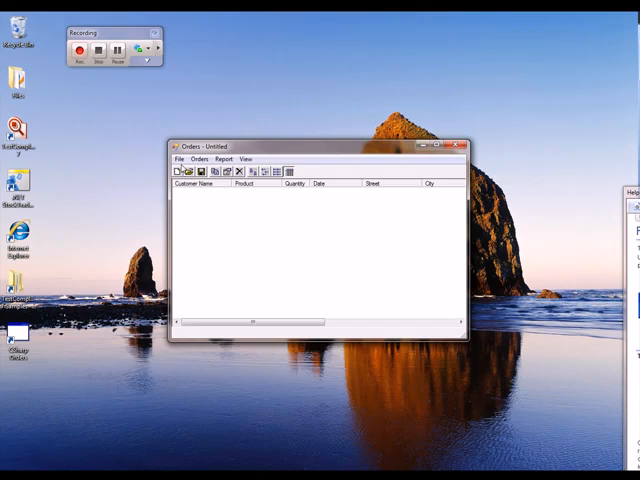
Open the order file C:\autoTest\MyTable.tbl in Orders.
click(179, 160)
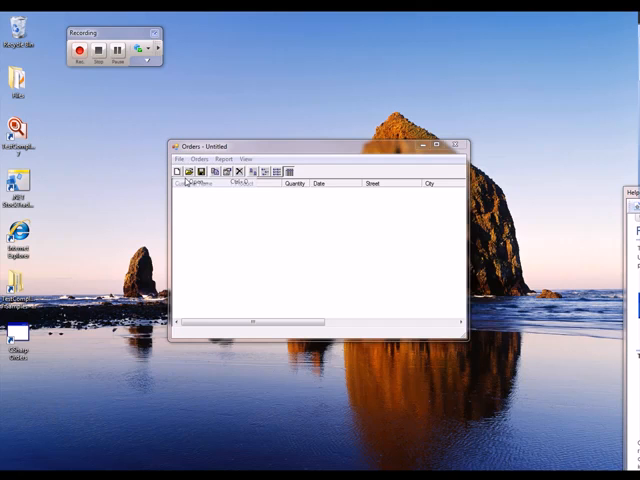
click(185, 171)
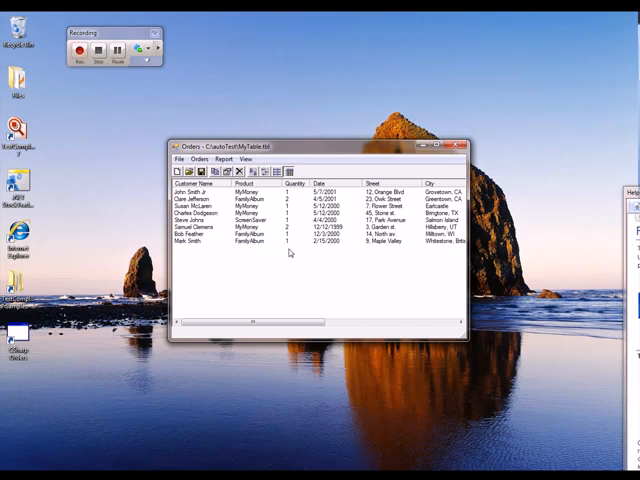
mouse_move(277, 251)
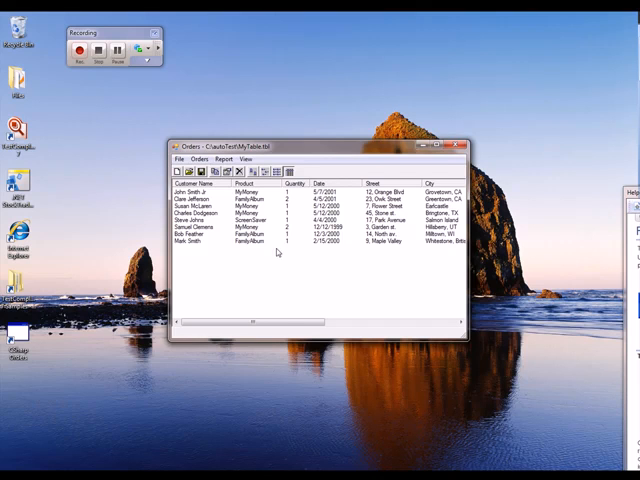
click(190, 206)
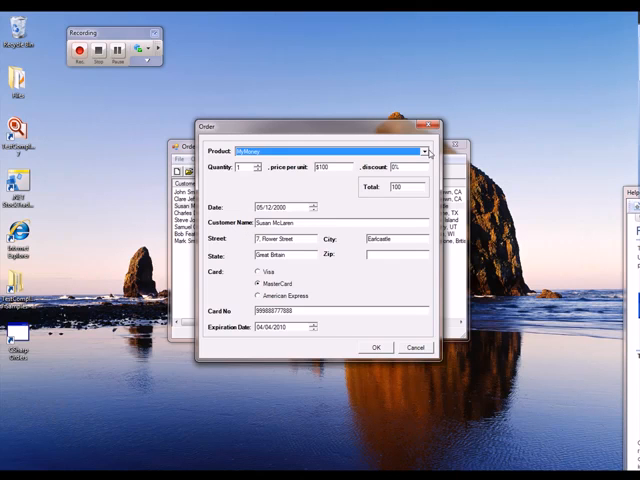
click(425, 150)
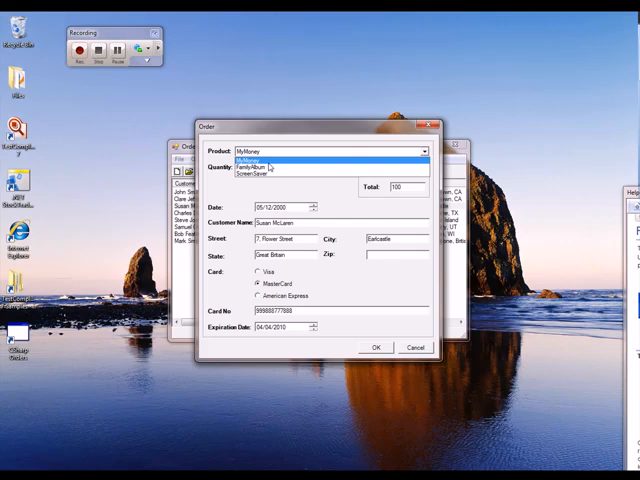
click(258, 166)
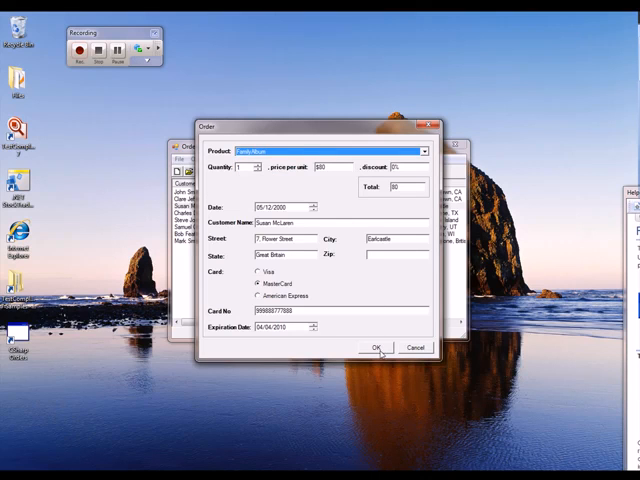
click(376, 347)
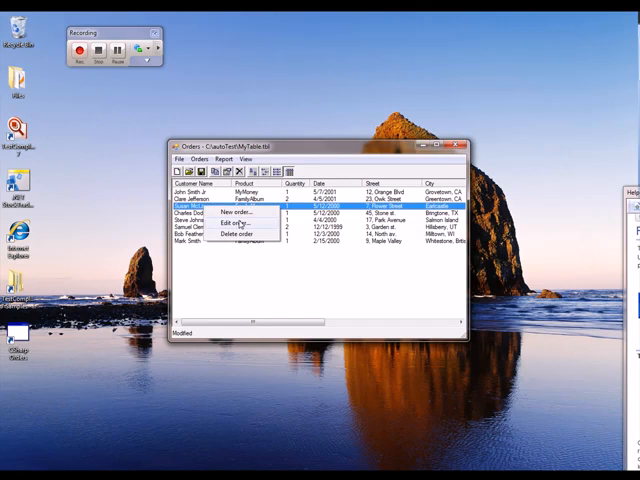
click(228, 223)
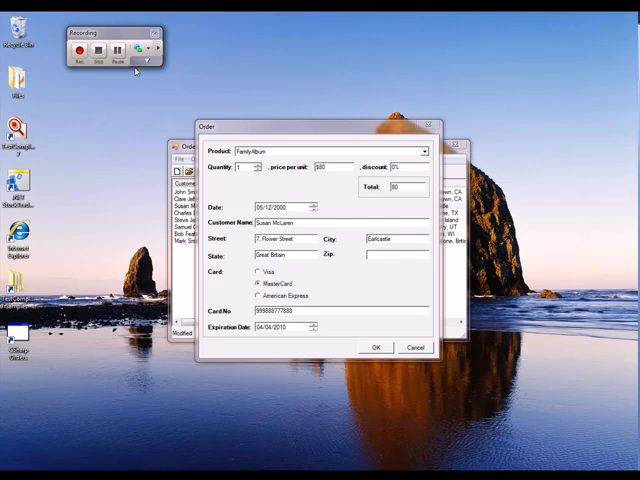
click(147, 49)
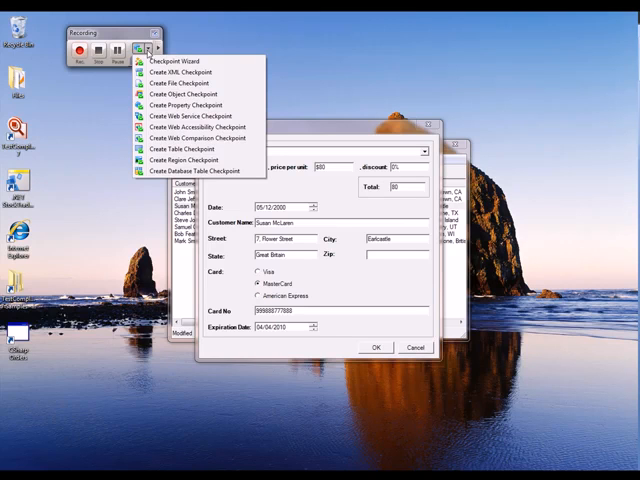
mouse_move(202, 105)
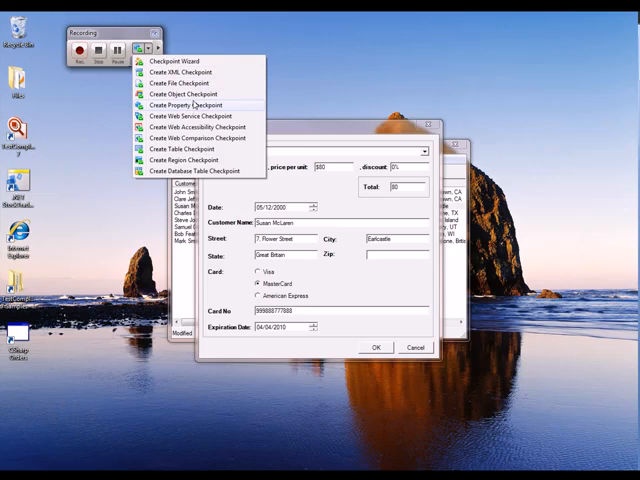
mouse_move(195, 105)
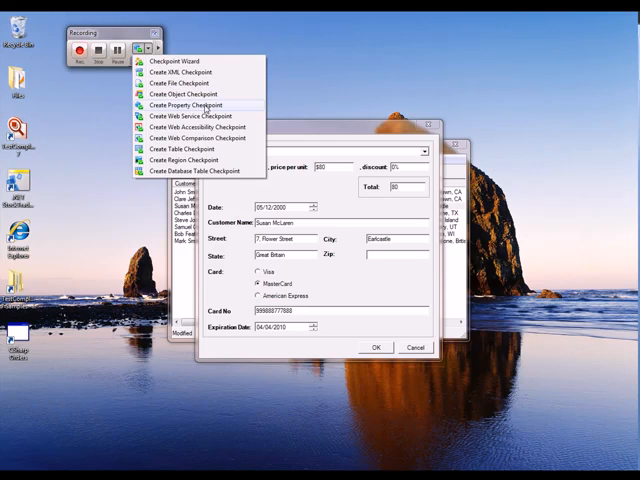
click(185, 105)
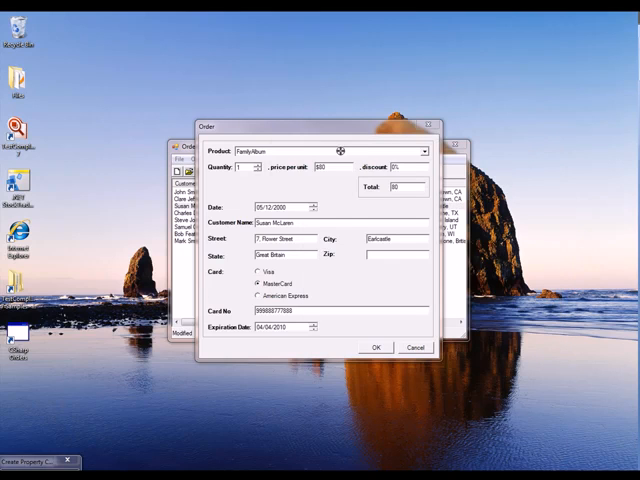
Target the ProductNames combo box and select its wText property in the checkpoint wizard.
click(330, 152)
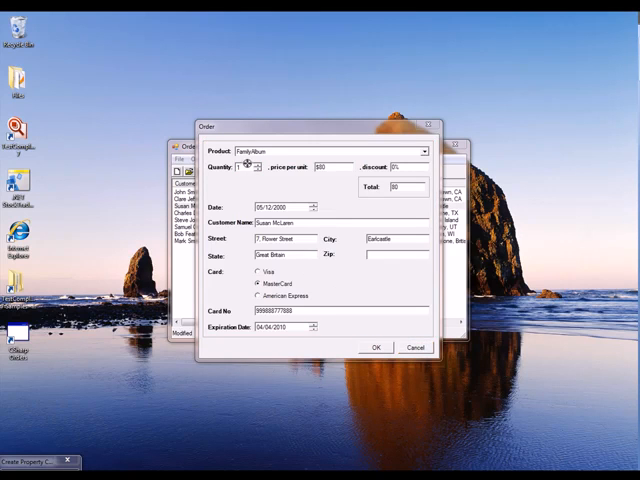
click(330, 151)
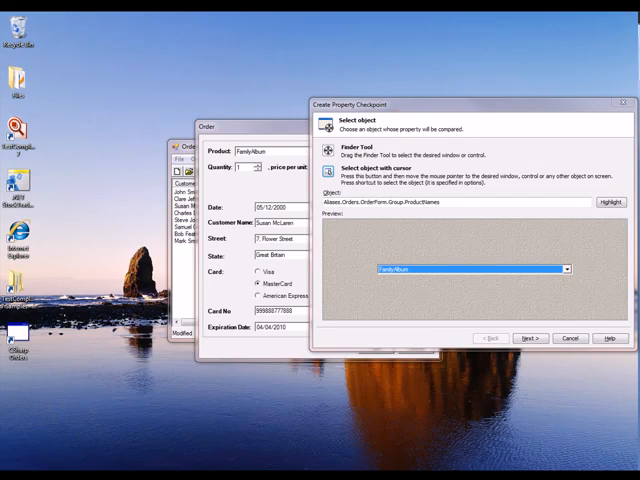
mouse_move(392, 225)
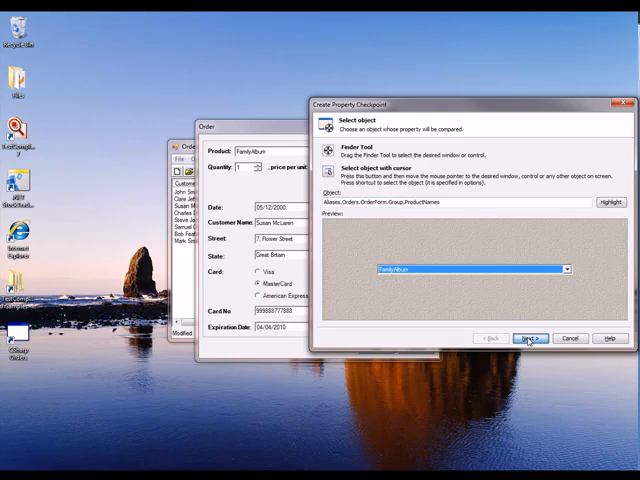
click(529, 337)
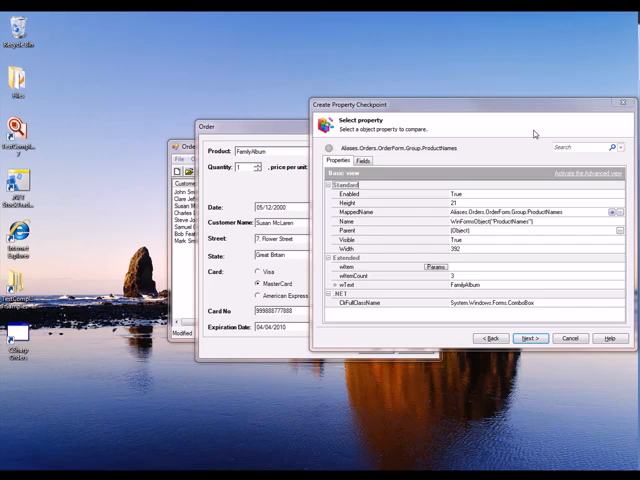
mouse_move(516, 187)
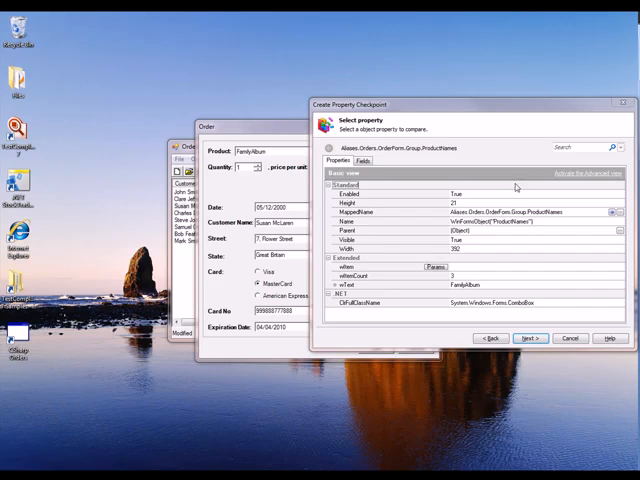
click(345, 289)
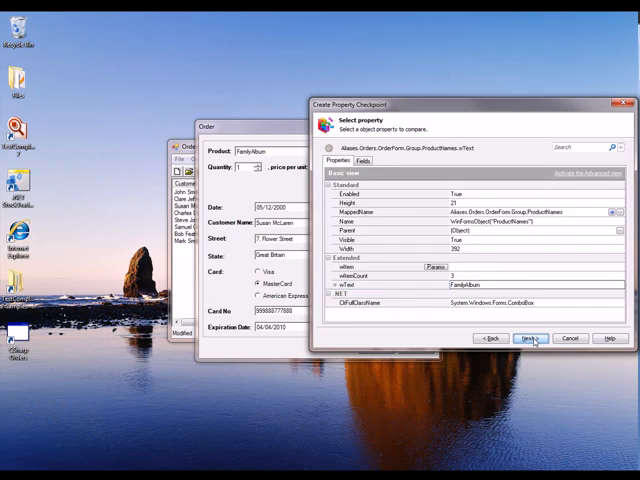
click(537, 338)
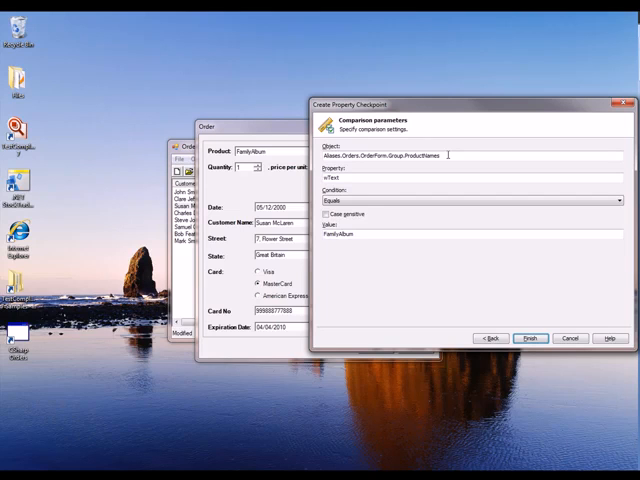
mouse_move(448, 199)
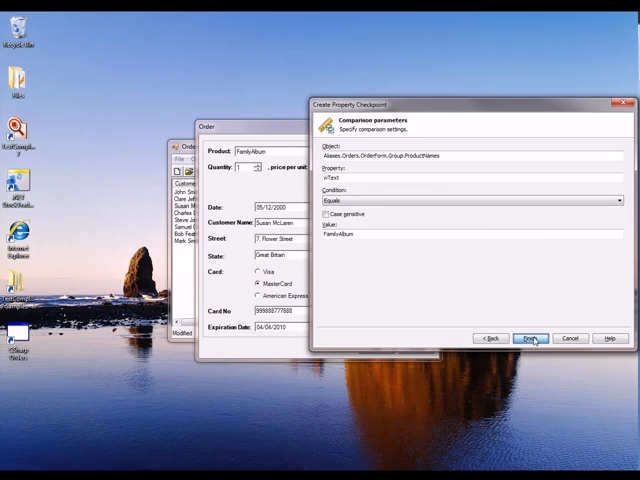
Finish the wText Equals FamilyAlbum checkpoint and close the order form with OK.
click(533, 338)
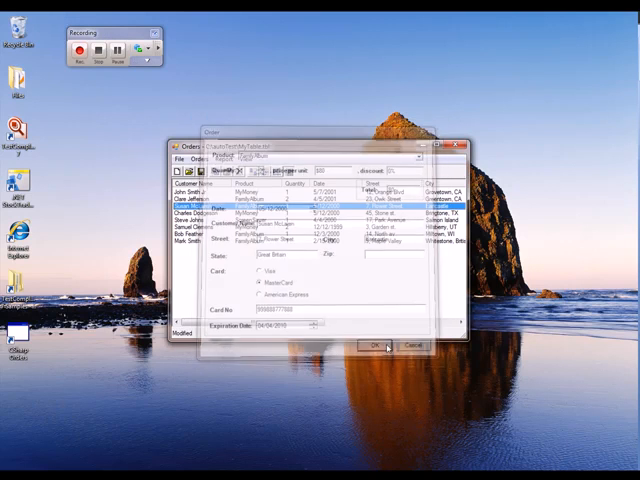
click(374, 345)
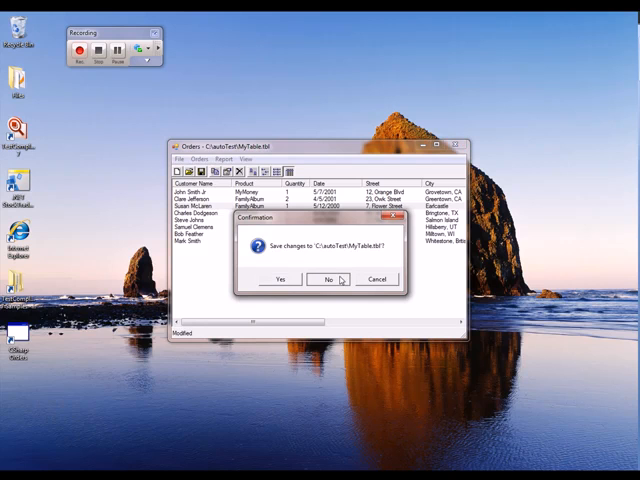
Close Orders without saving MyTable.tbl and stop the recording.
click(328, 279)
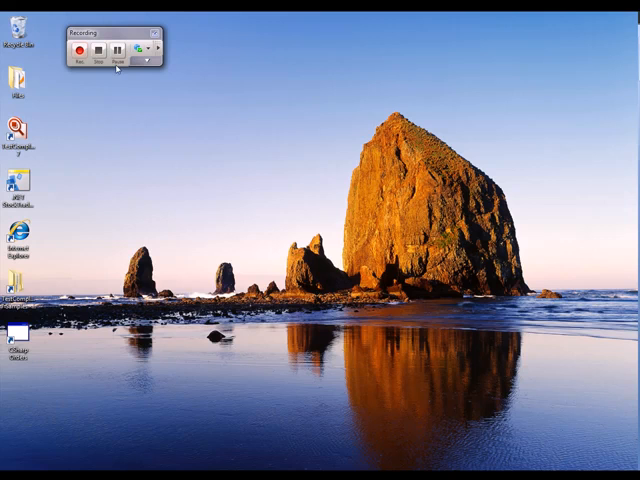
click(96, 50)
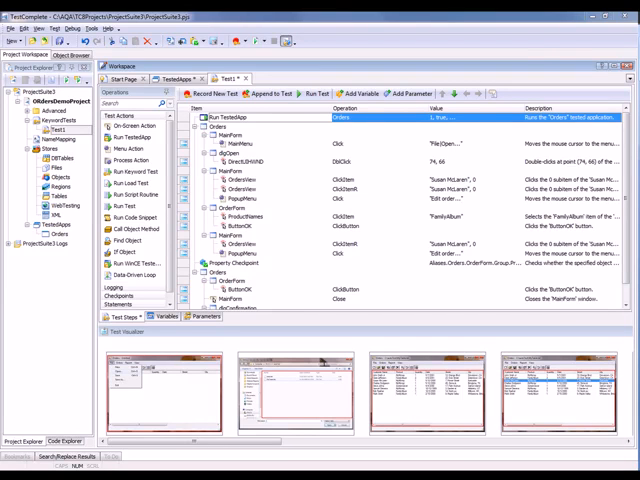
Inspect Test1's first recorded MainMenu step in the keyword test editor.
click(235, 142)
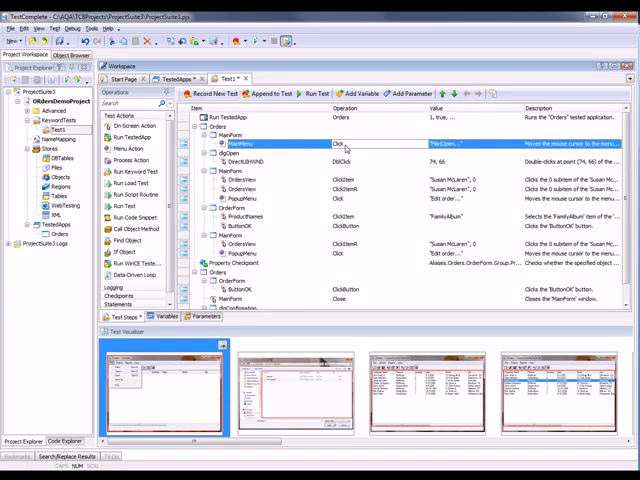
click(240, 216)
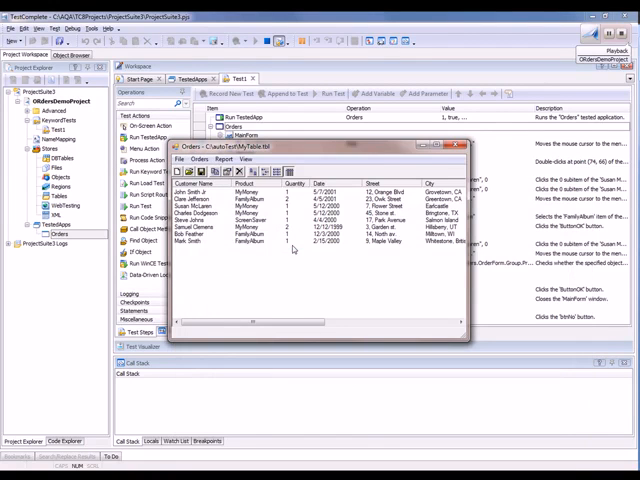
Play back Test1 against the Orders application.
right_click(210, 207)
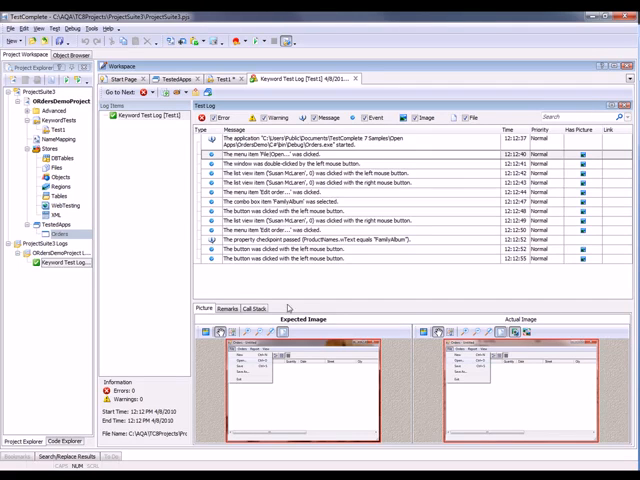
mouse_move(268, 377)
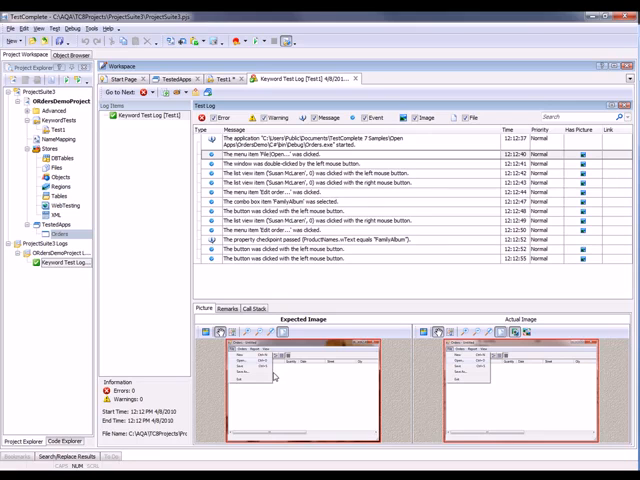
mouse_move(311, 387)
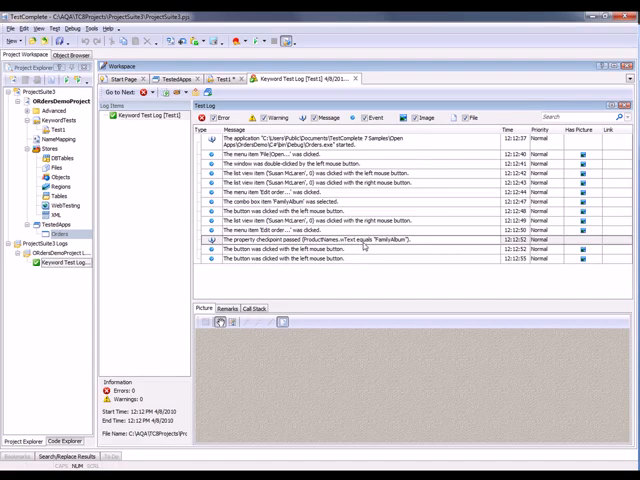
Select the 'property checkpoint passed' row to view ProductNames wText expected and actual values.
click(228, 308)
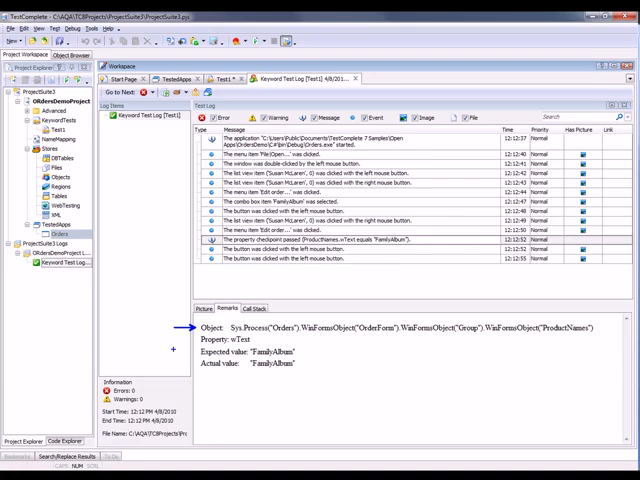
mouse_move(184, 345)
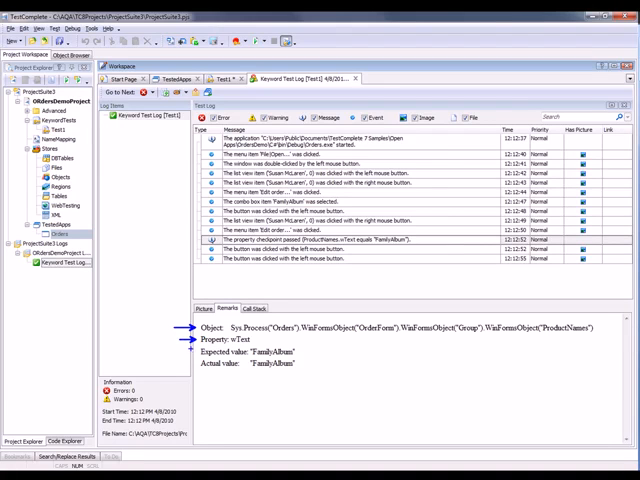